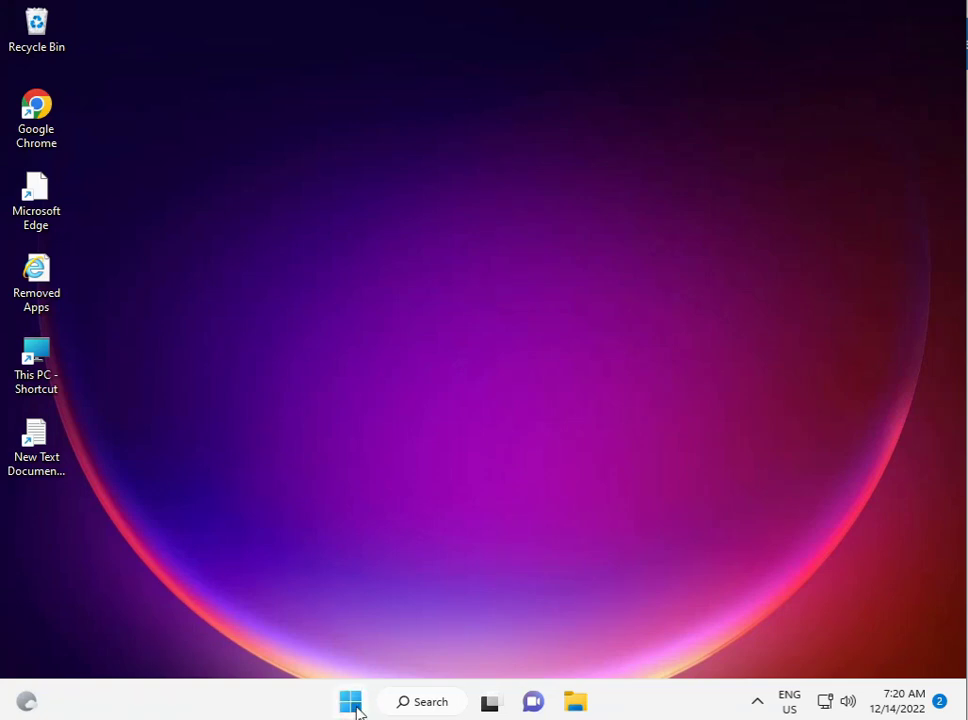
Step: Launch the Settings app from the Start menu's pinned apps
click(350, 700)
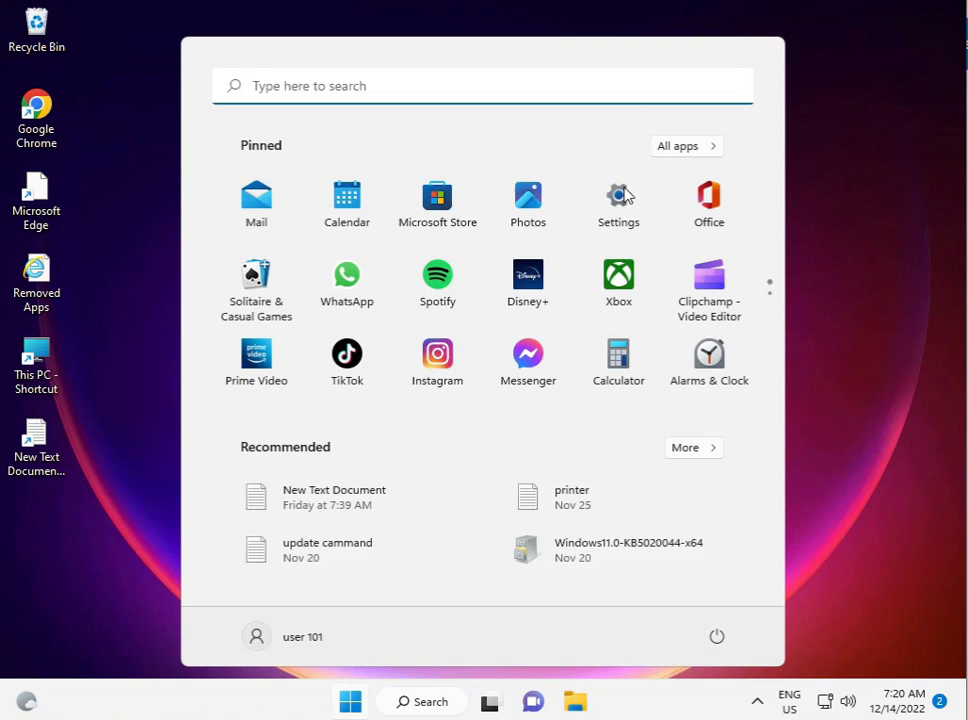
click(618, 196)
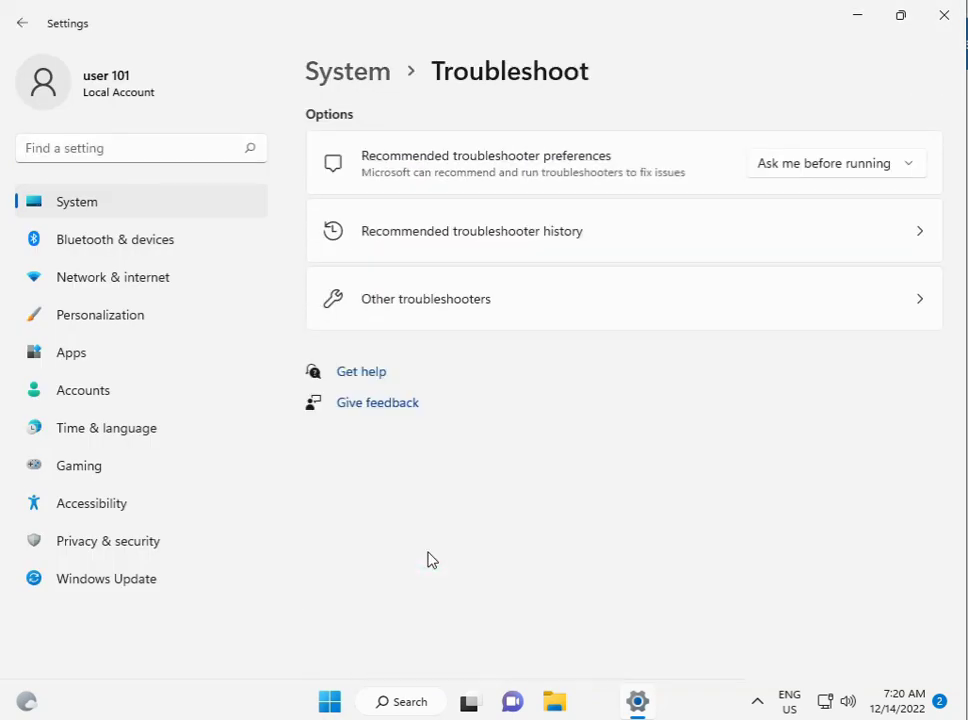
Step: Run the Network Adapter troubleshooter from the Other troubleshooters list
click(424, 298)
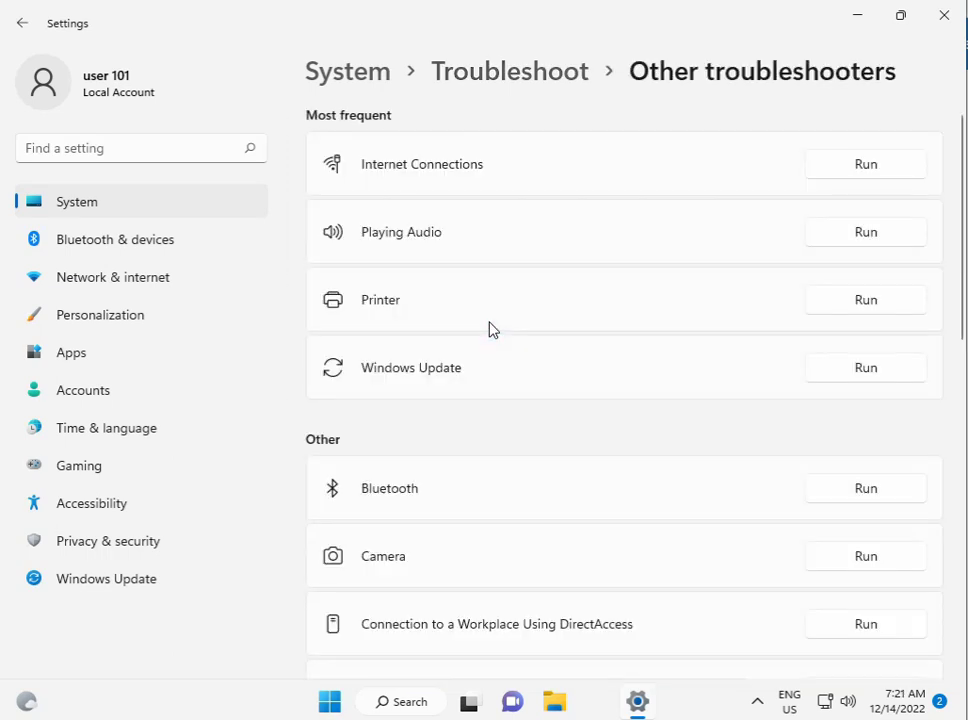
scroll(down, 3)
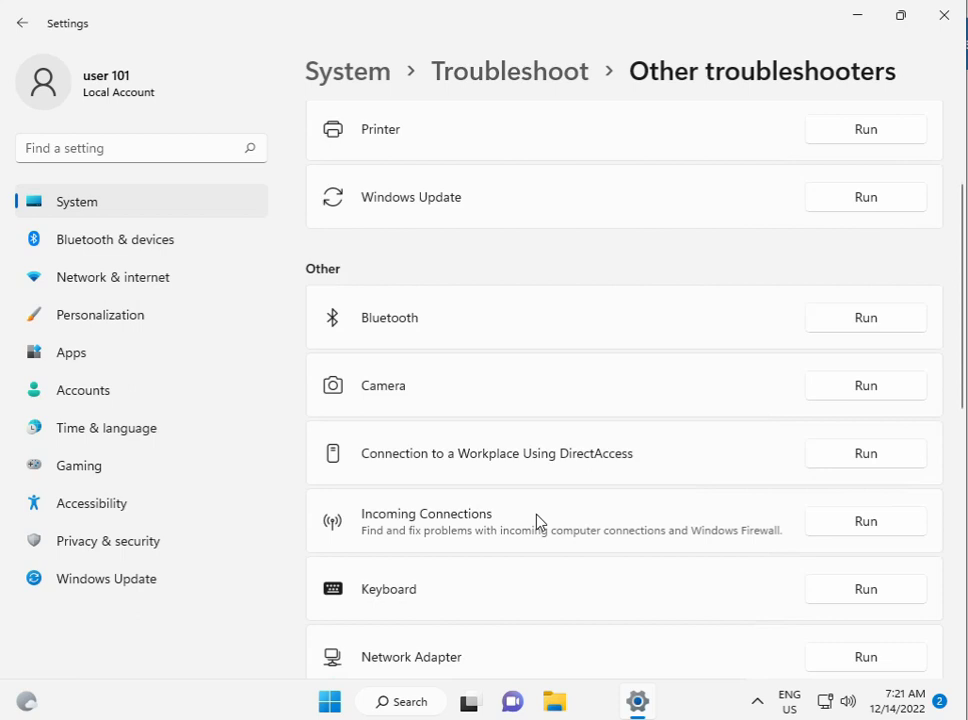
scroll(down, 3)
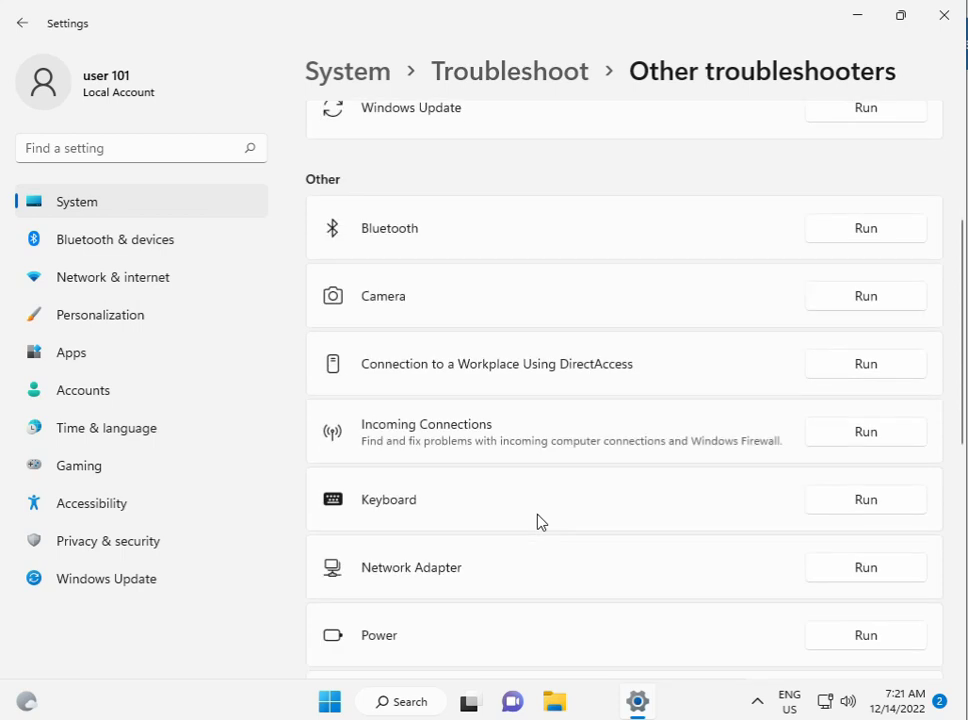
scroll(down, 3)
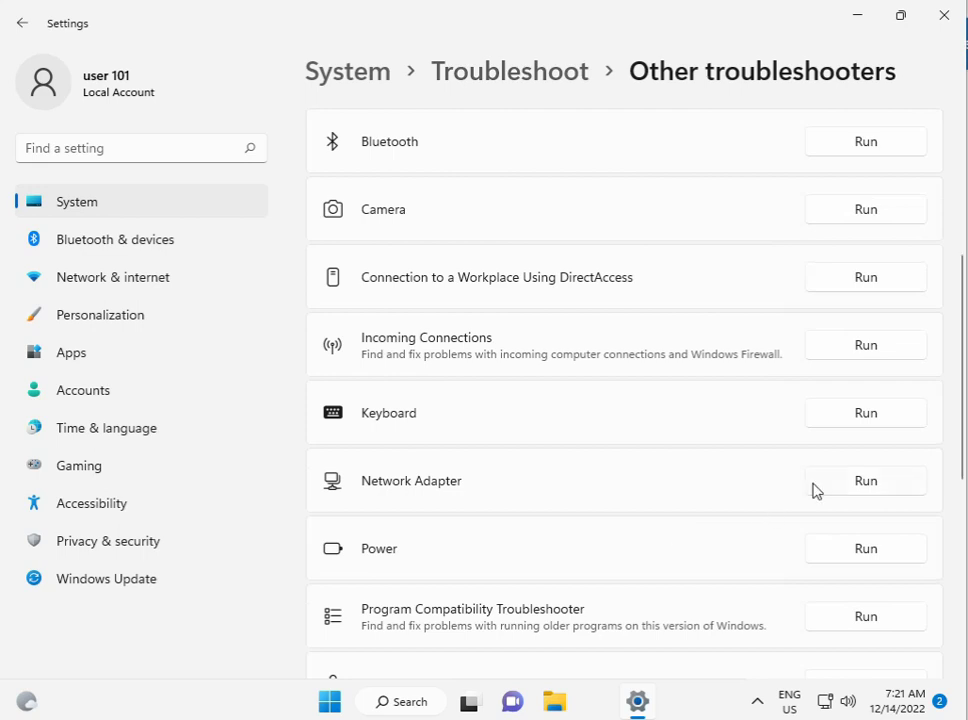
click(864, 480)
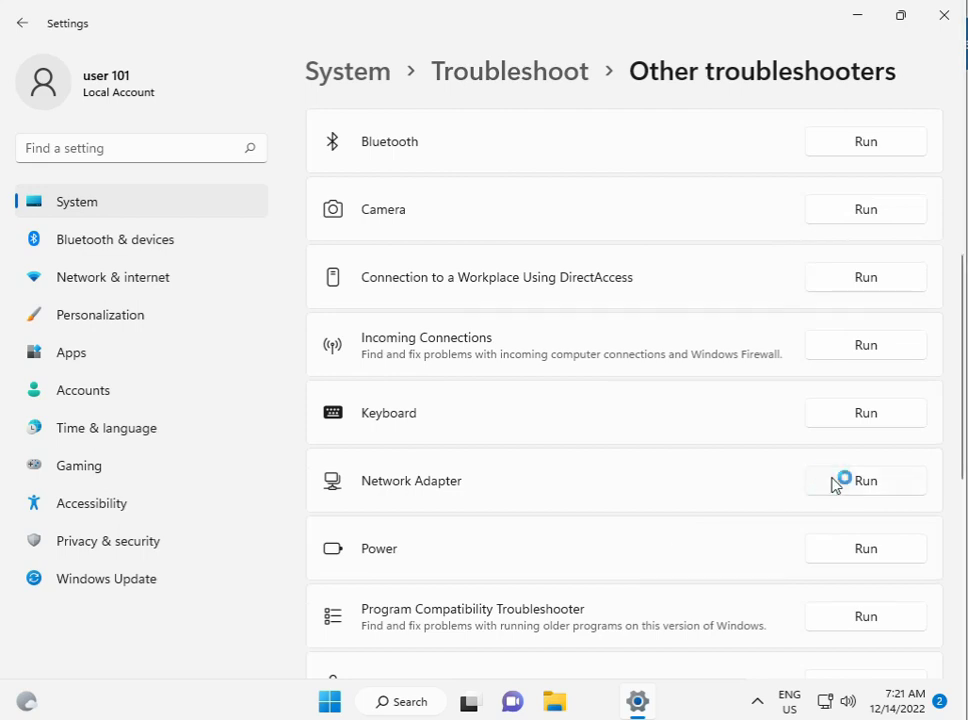
click(864, 480)
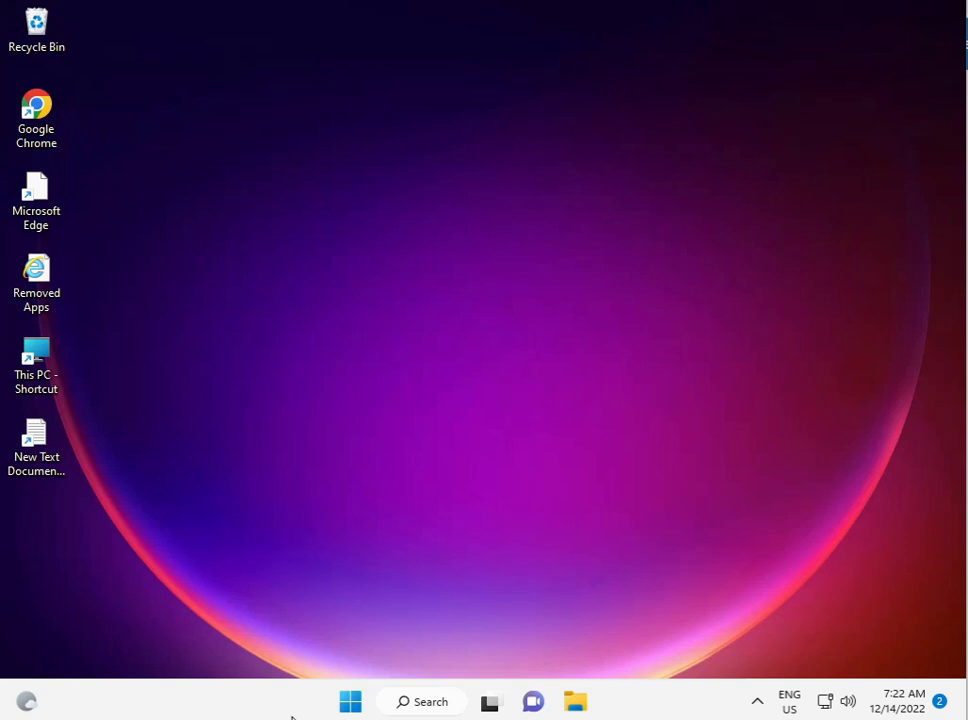
mouse_move(304, 700)
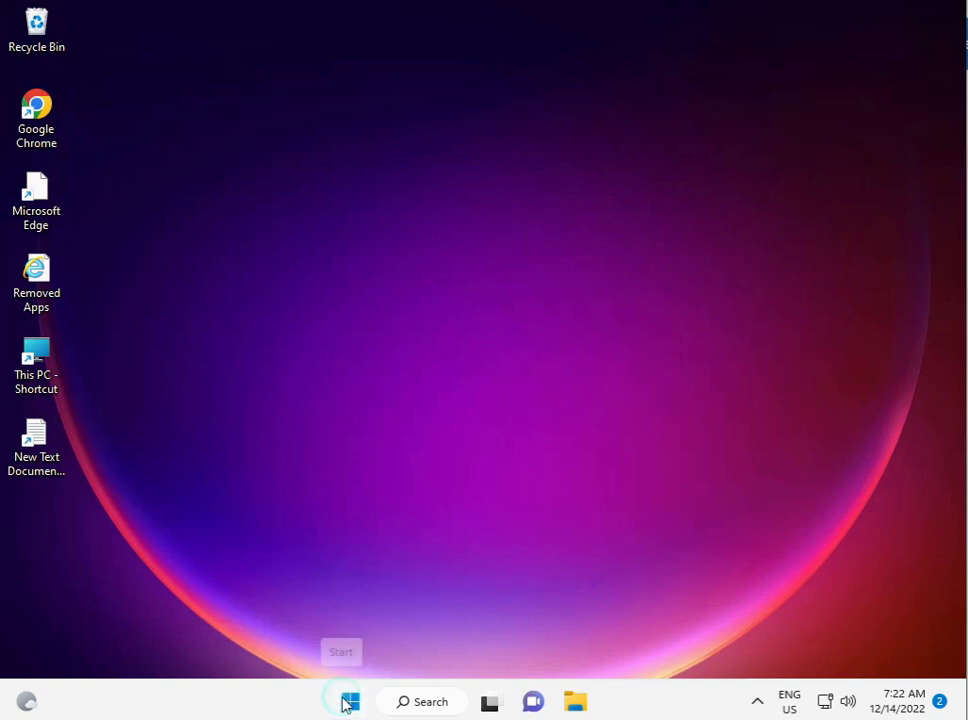
Step: Search 'cont' in Start and launch Control Panel from the results
click(350, 700)
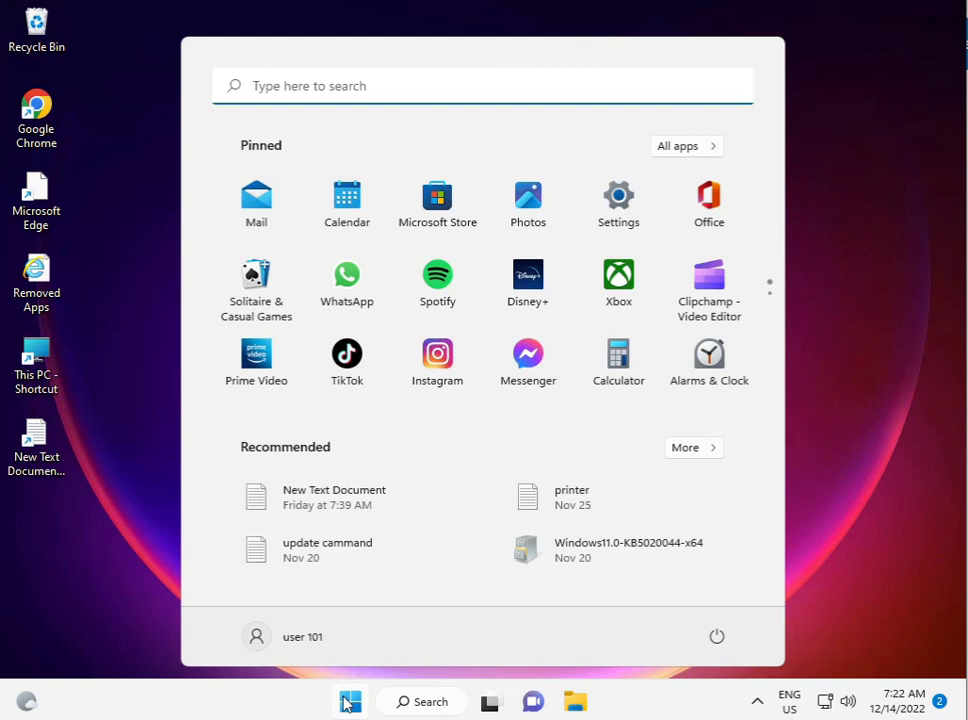
text(con)
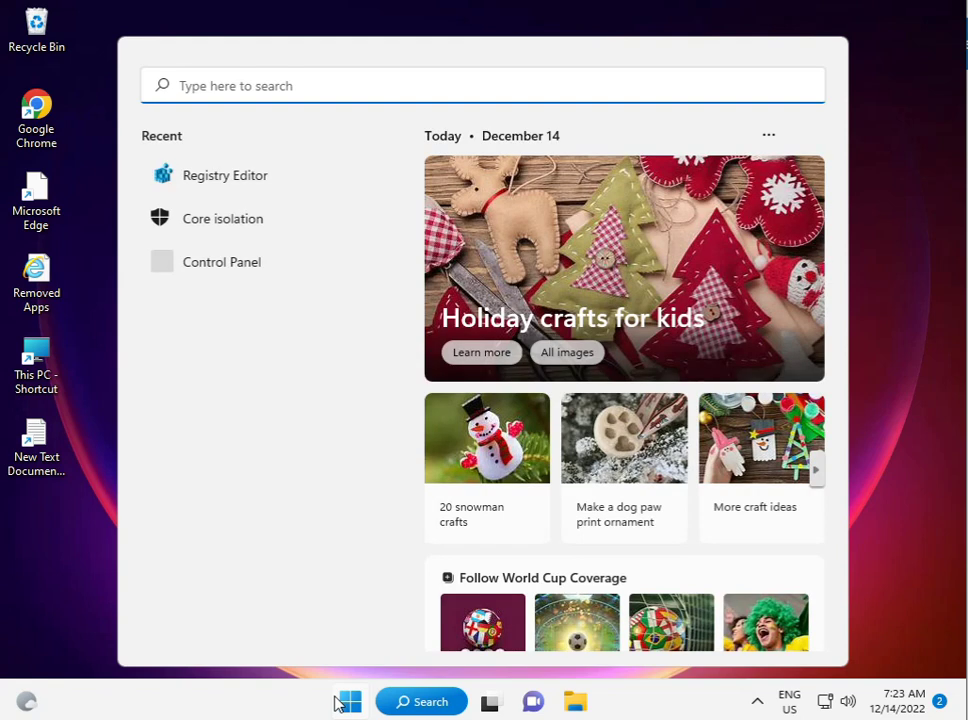
text(cont)
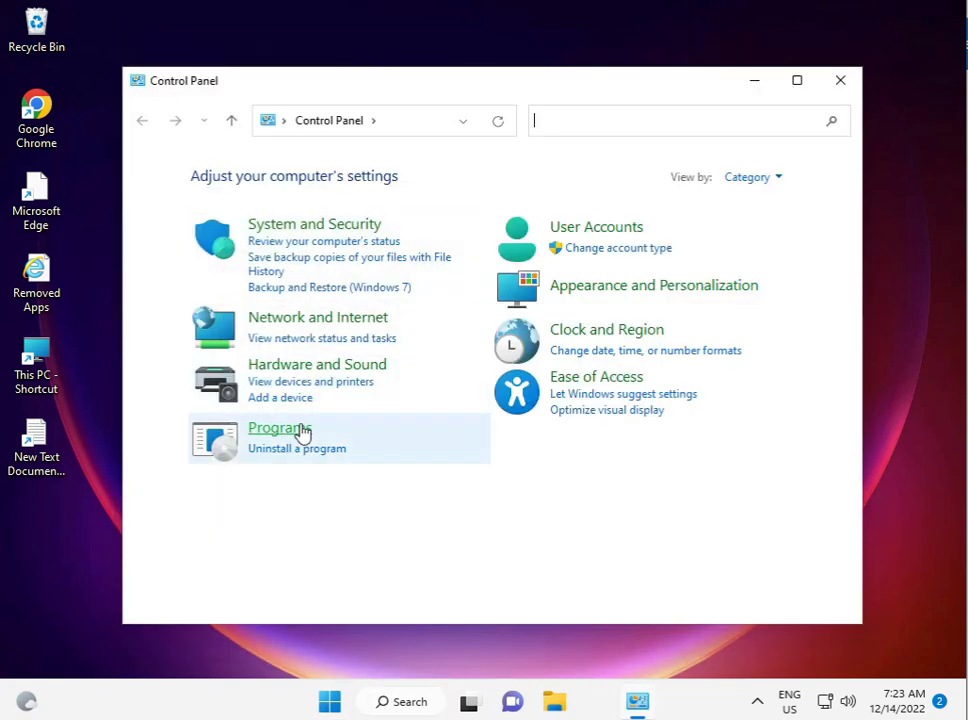
Step: Reach 'Turn Windows features on or off' via Programs and Features
click(280, 428)
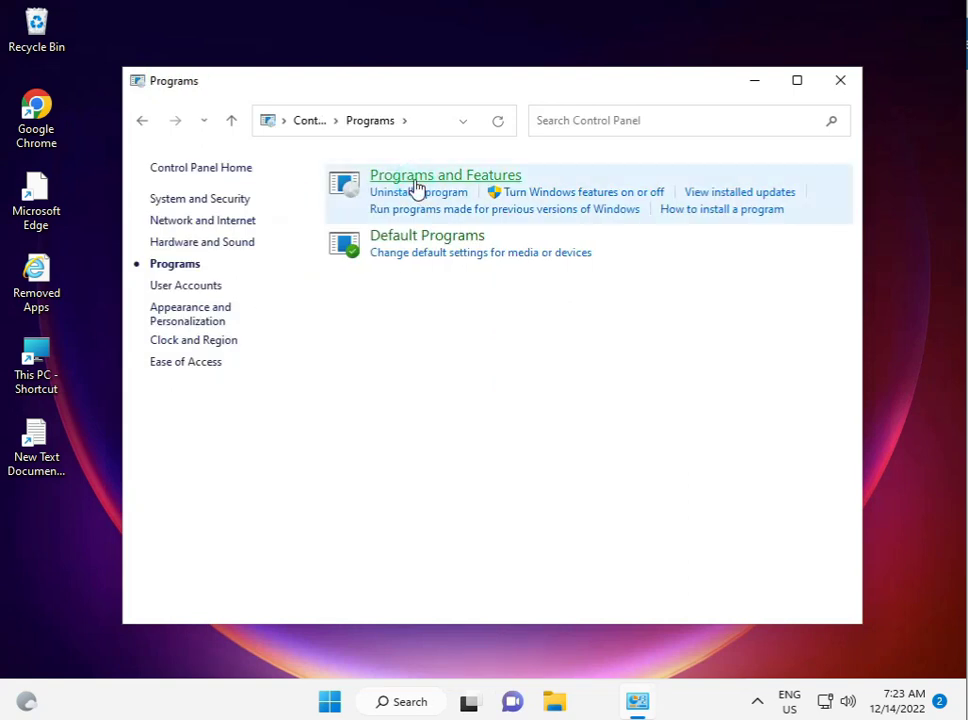
click(444, 174)
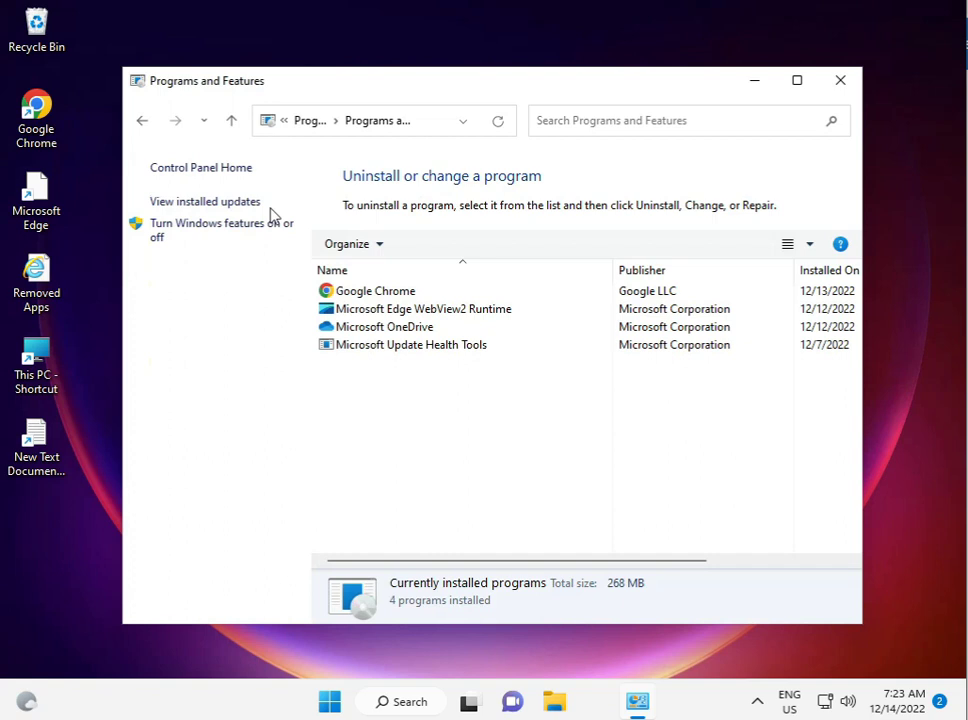
mouse_move(190, 230)
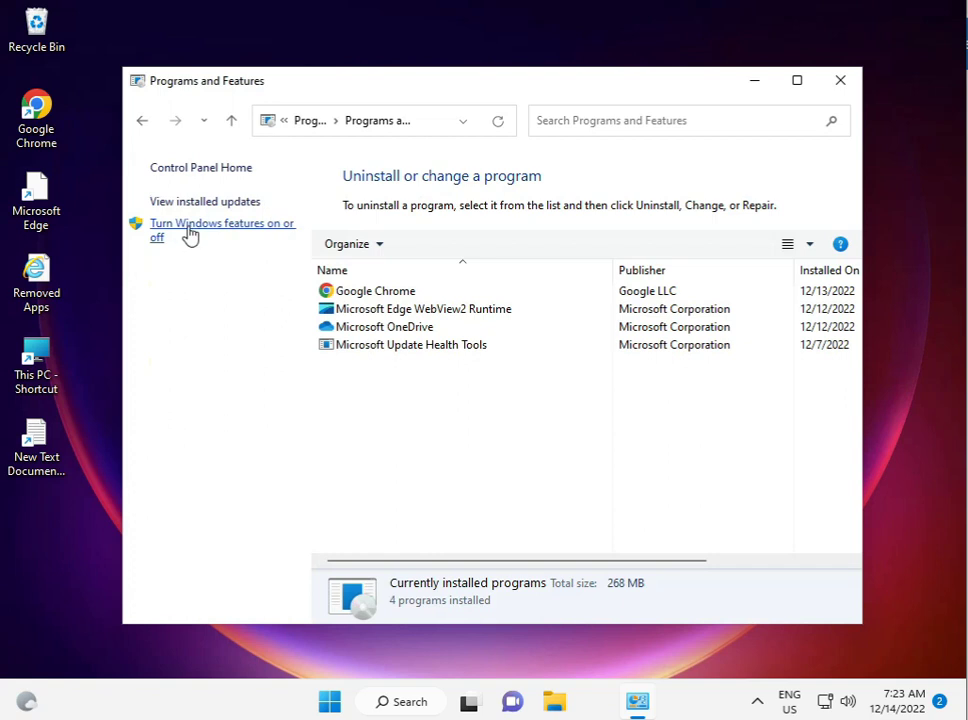
click(216, 224)
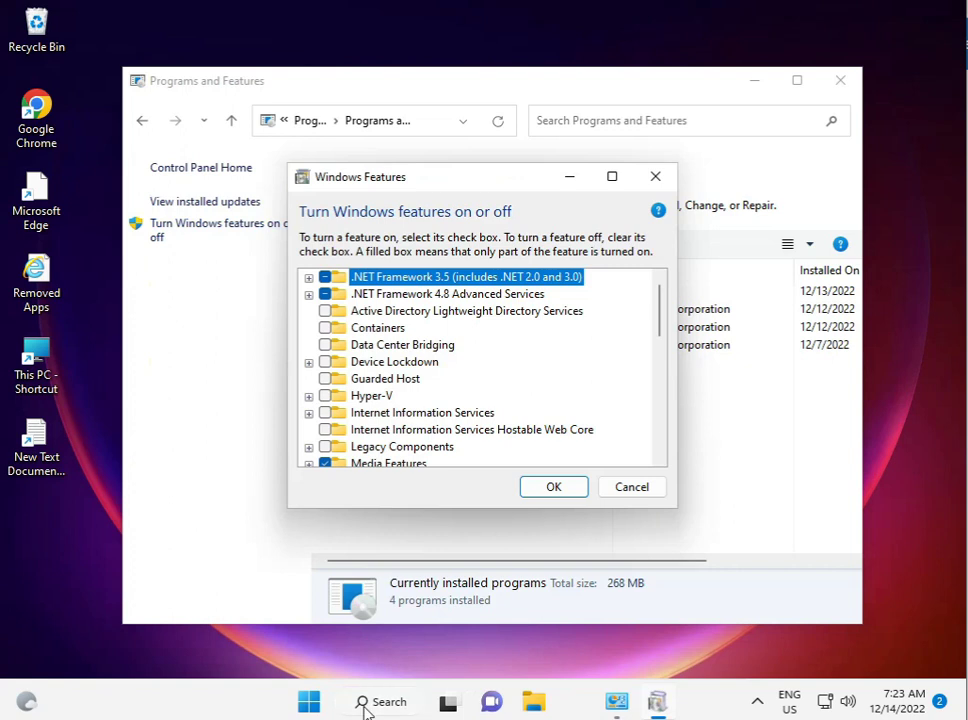
mouse_move(422, 412)
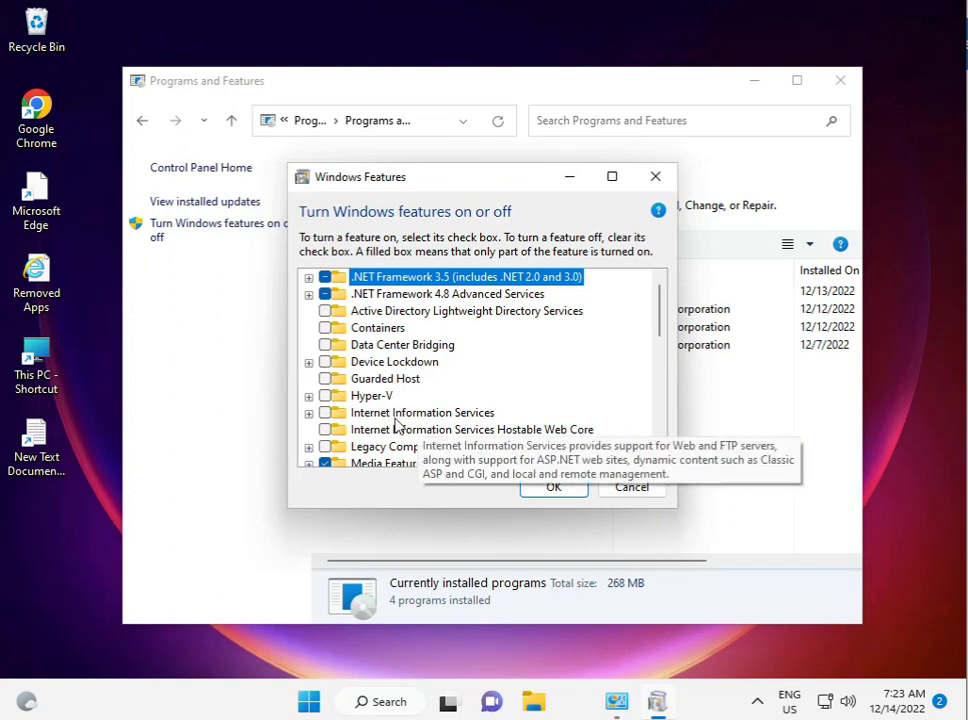
mouse_move(392, 364)
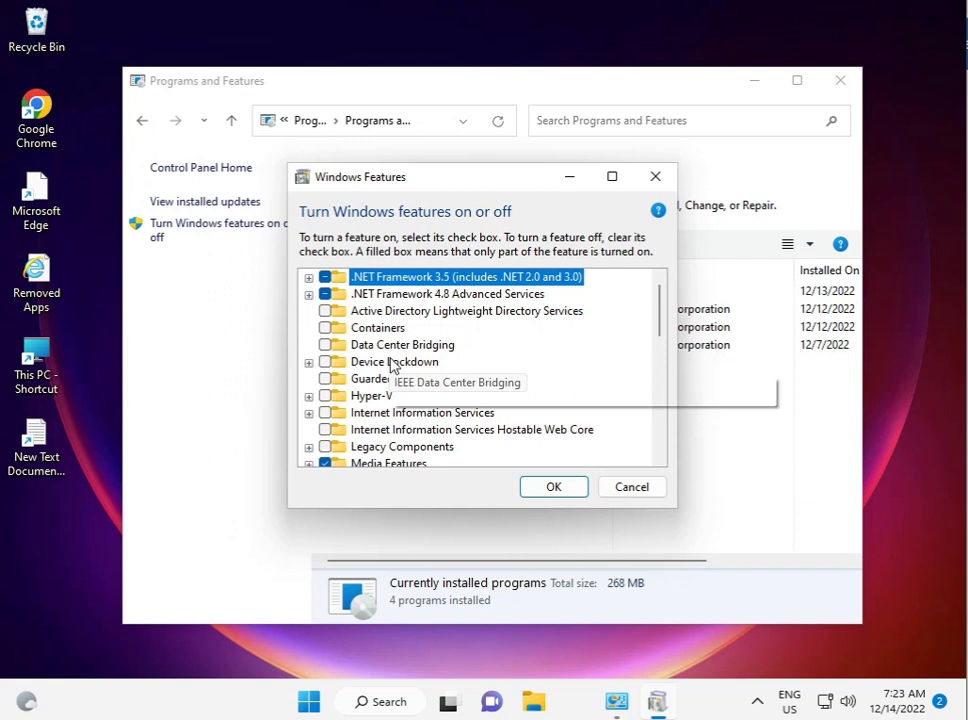
Step: Tick Windows Hypervisor Platform in the features list and apply with OK
scroll(down, 3)
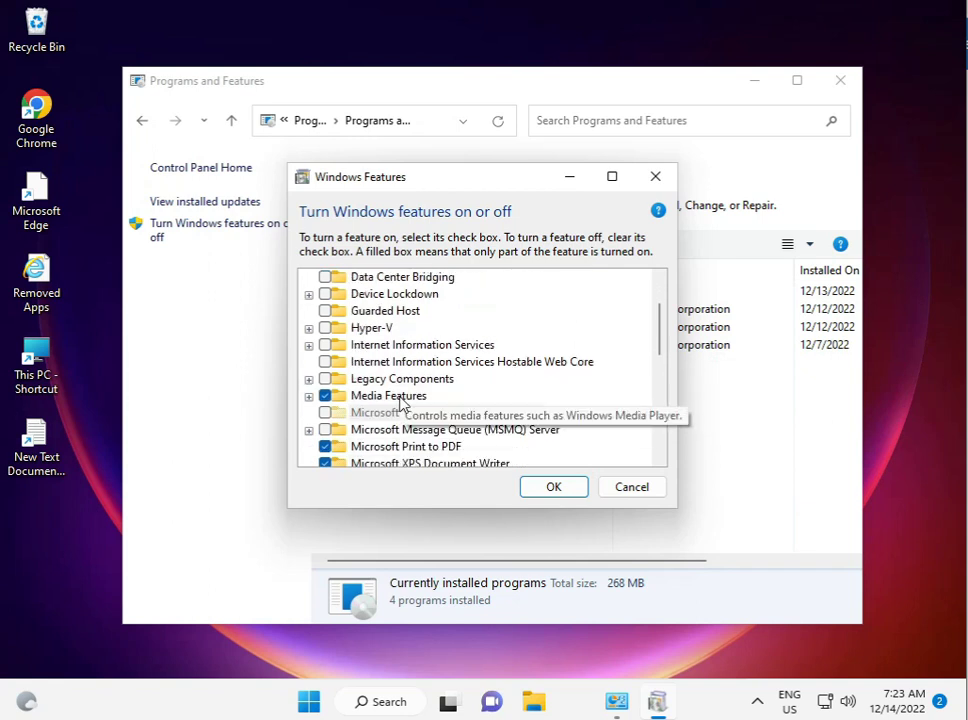
scroll(down, 3)
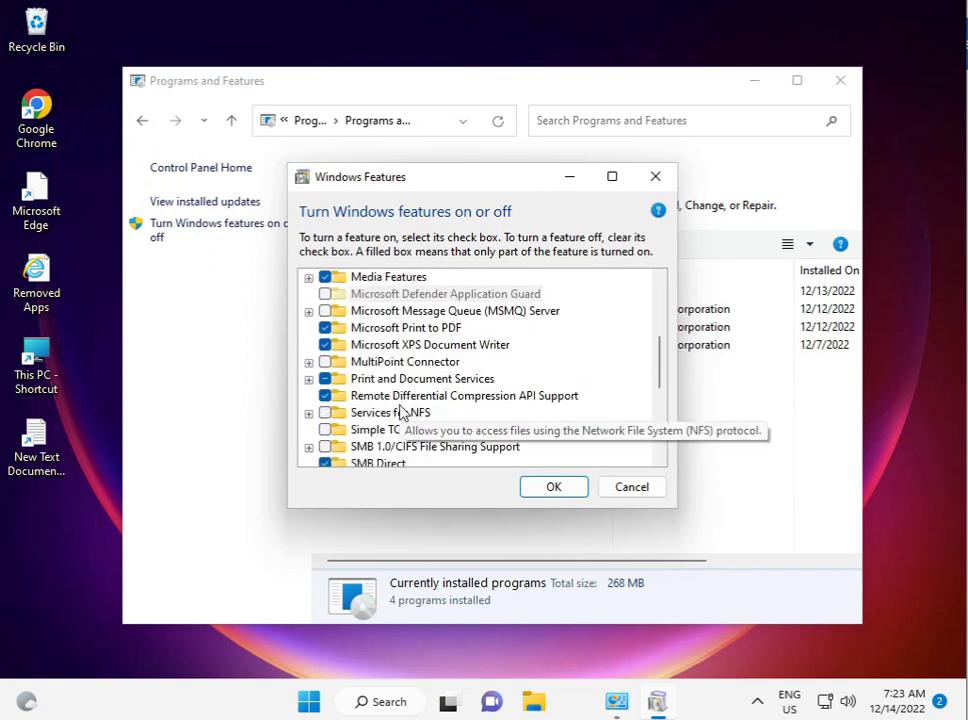
scroll(down, 3)
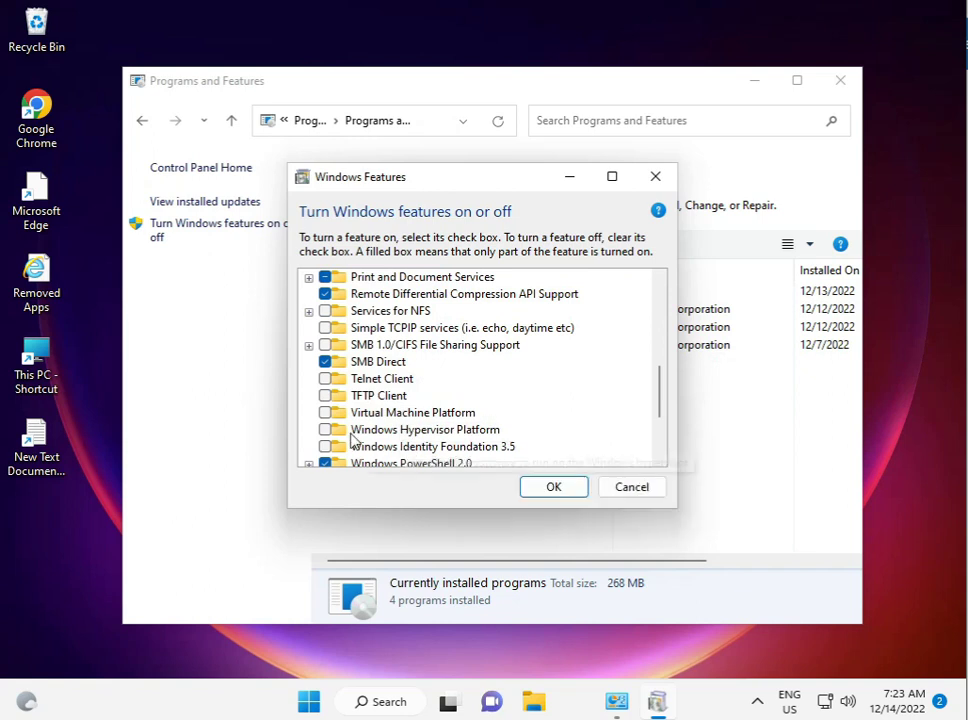
mouse_move(332, 428)
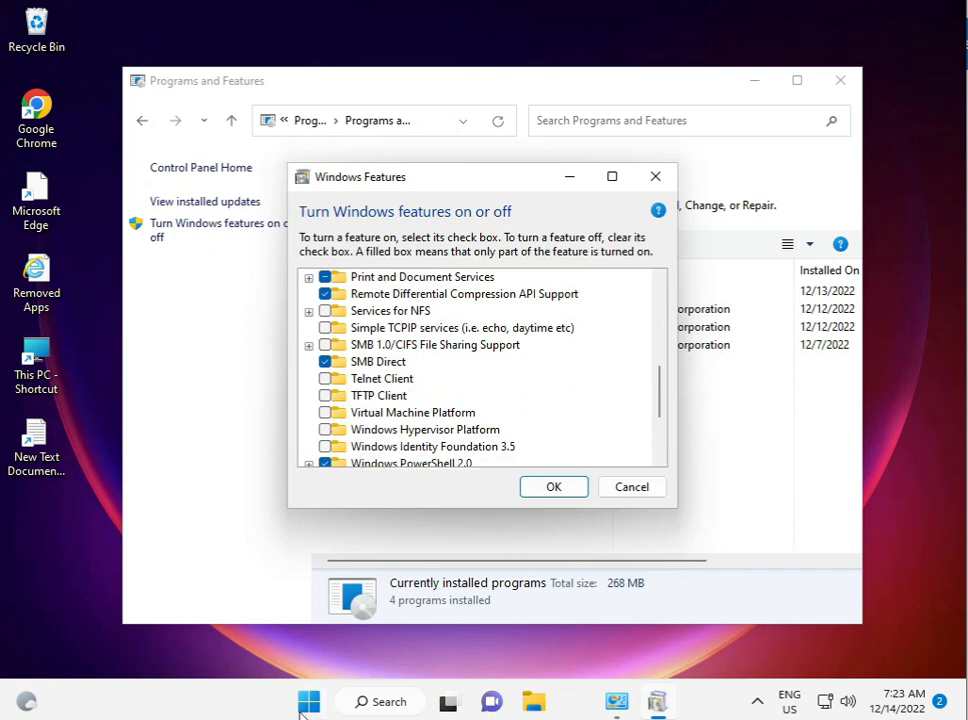
mouse_move(308, 702)
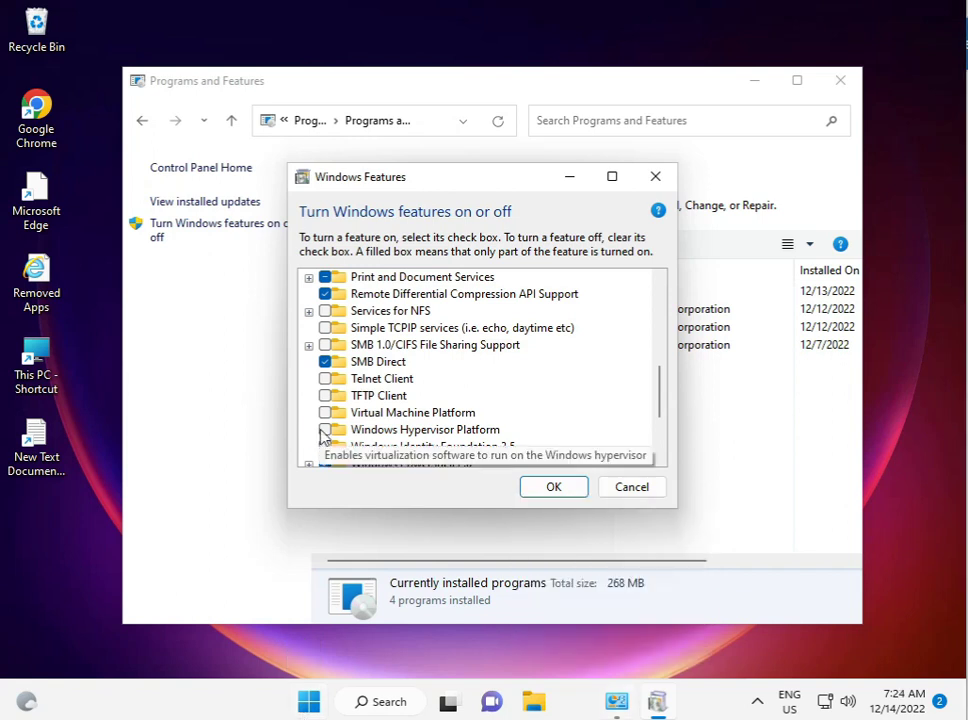
click(332, 428)
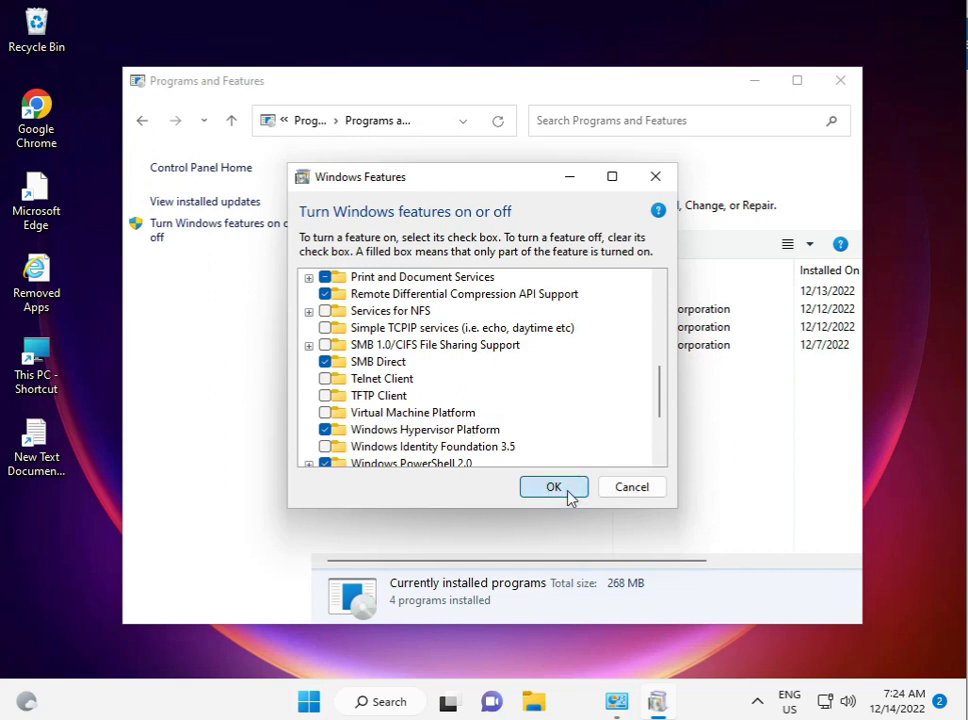
click(554, 486)
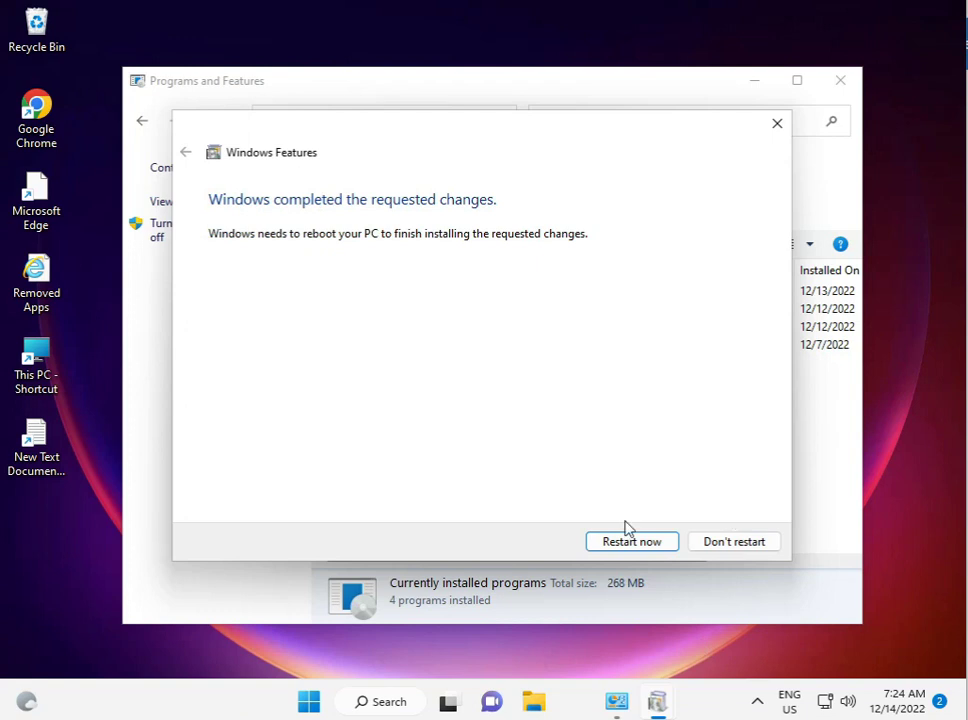
mouse_move(612, 532)
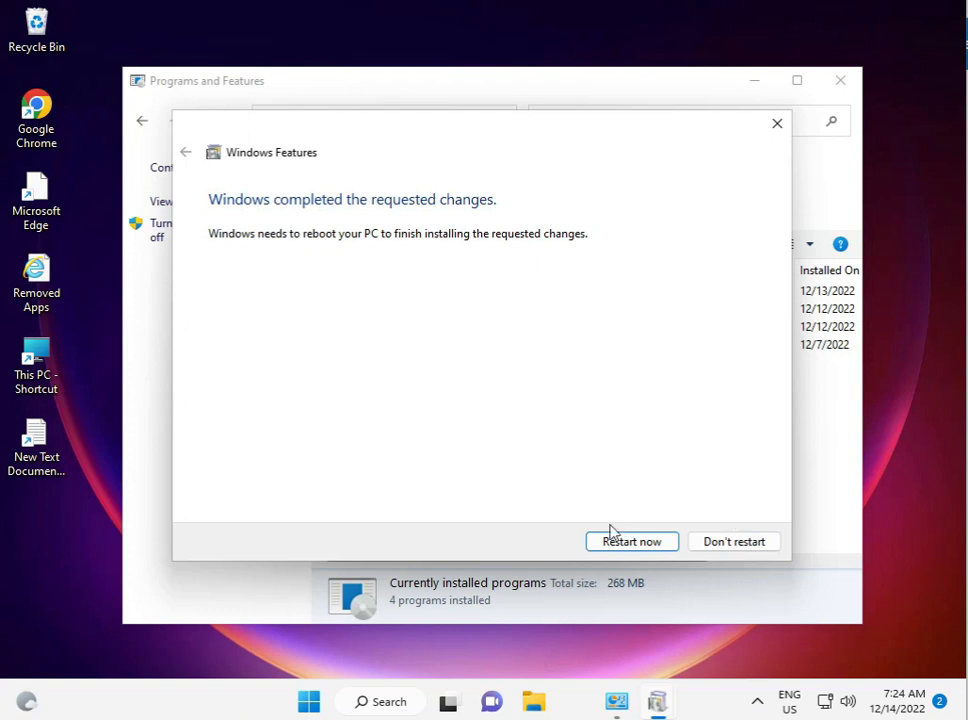
mouse_move(734, 540)
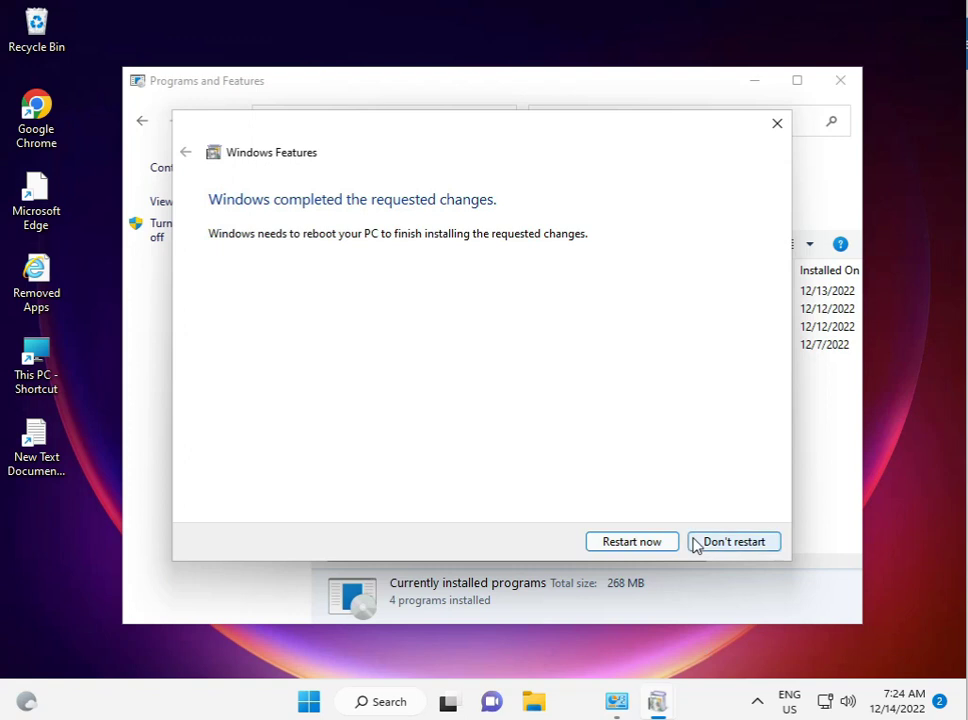
Step: Choose Don't restart and close the Programs and Features window
click(732, 540)
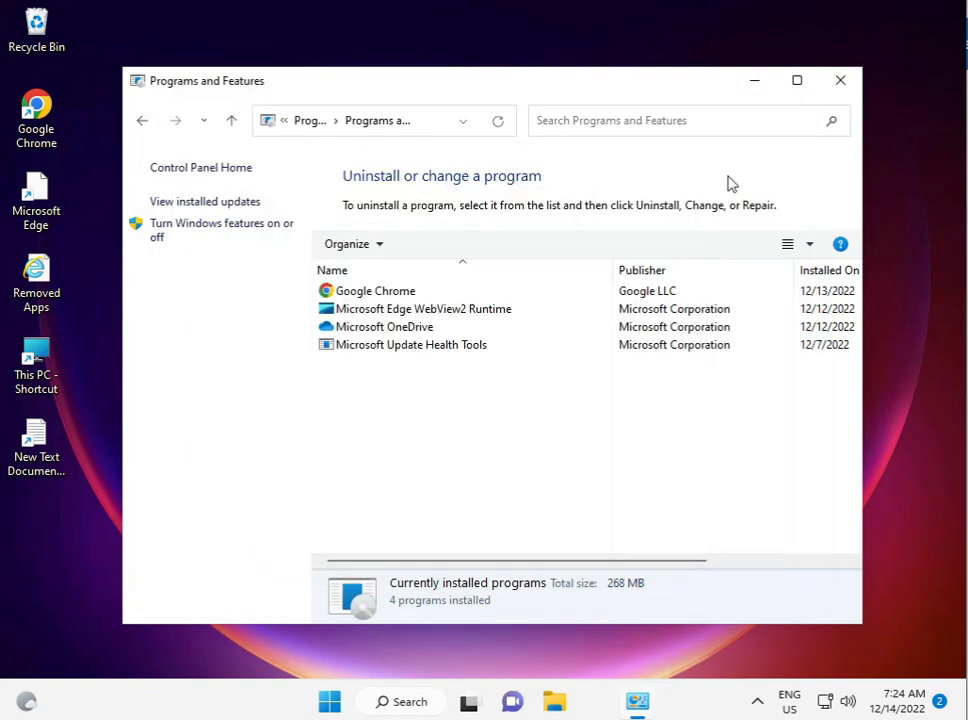
click(840, 80)
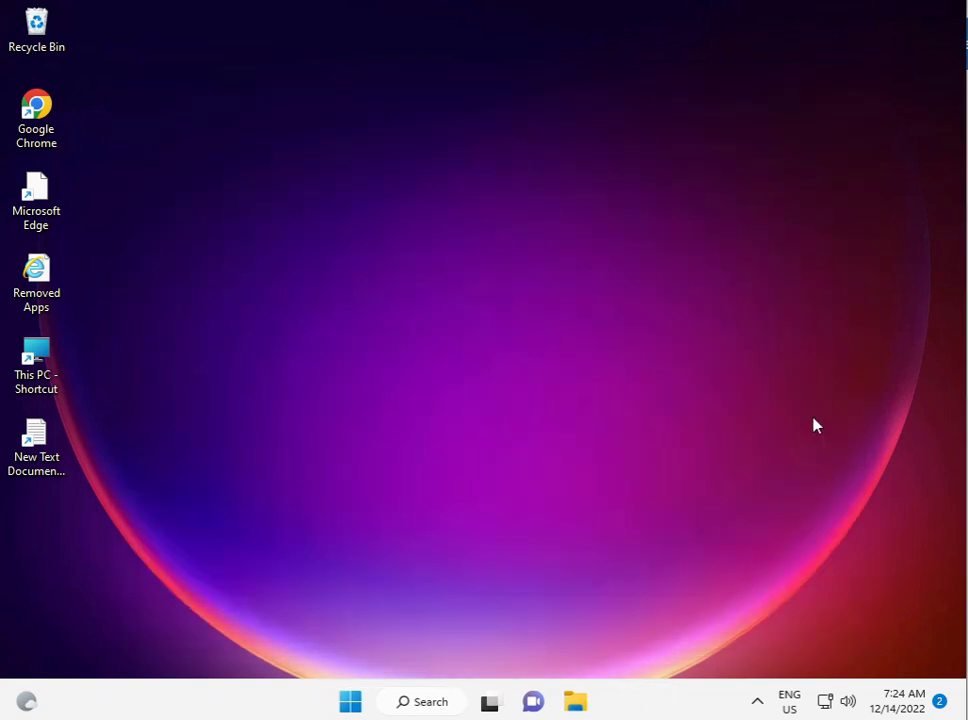
mouse_move(756, 710)
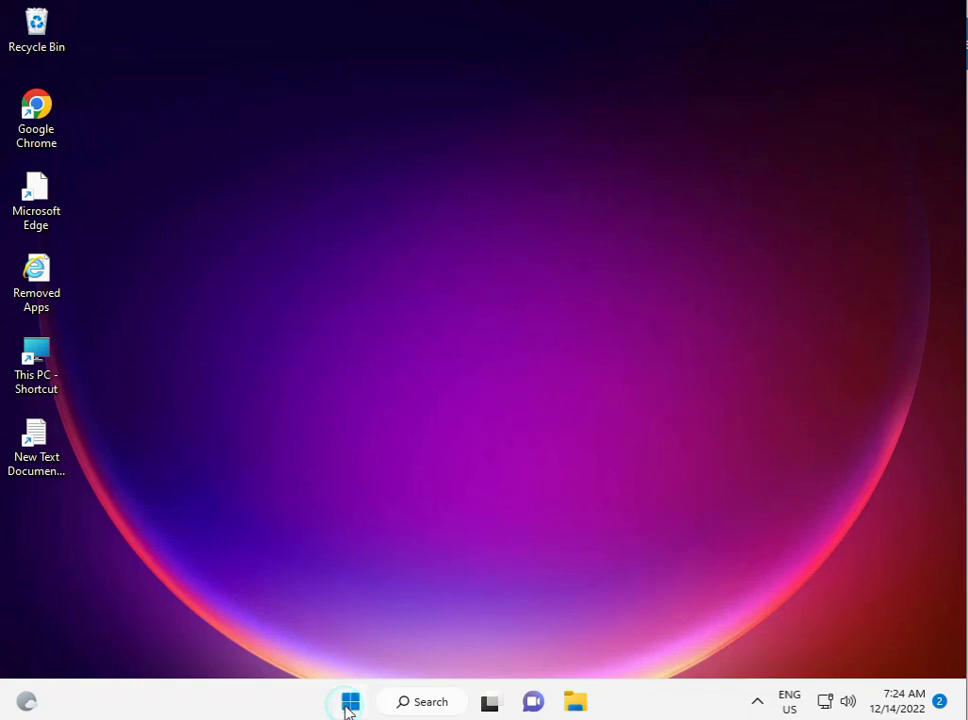
Step: Reopen Control Panel from Start search and show the Ethernet Status dialog via Network and Sharing Center
click(348, 700)
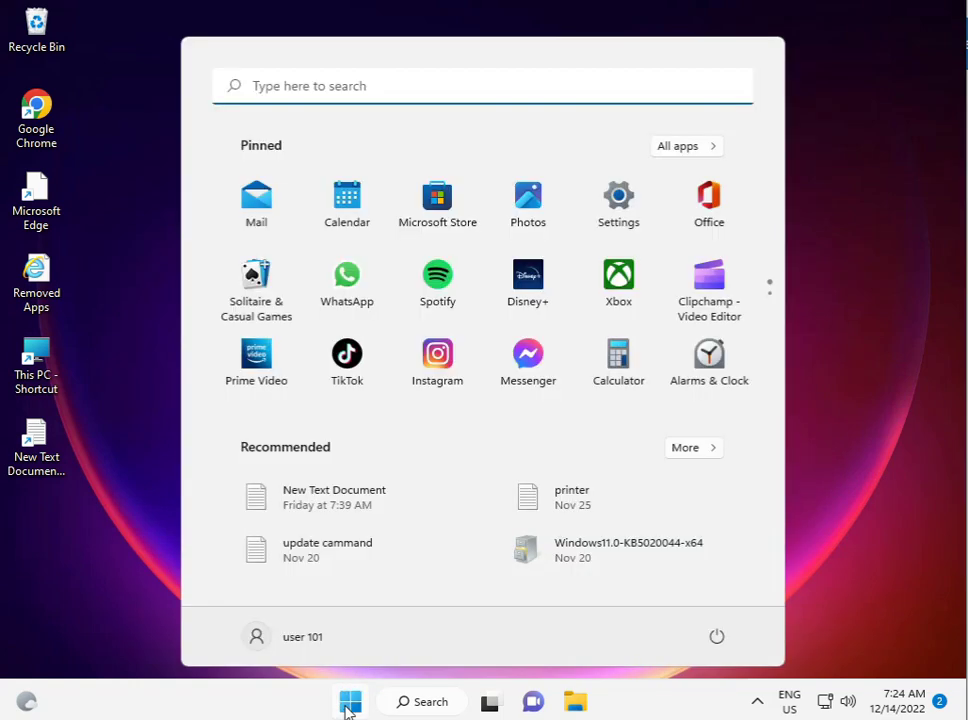
text(cont)
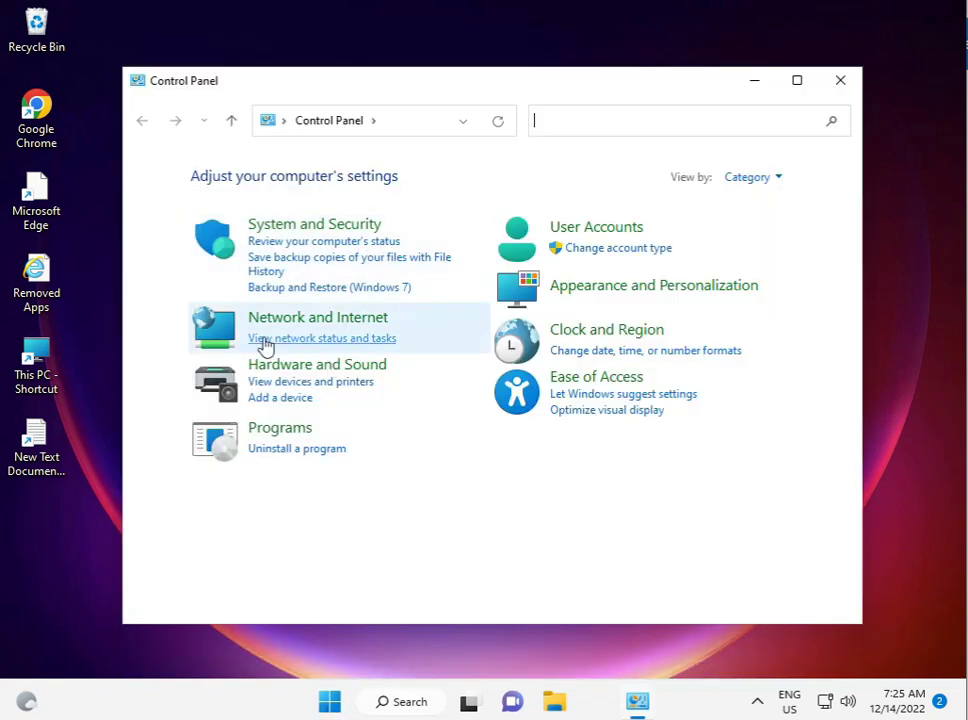
click(322, 336)
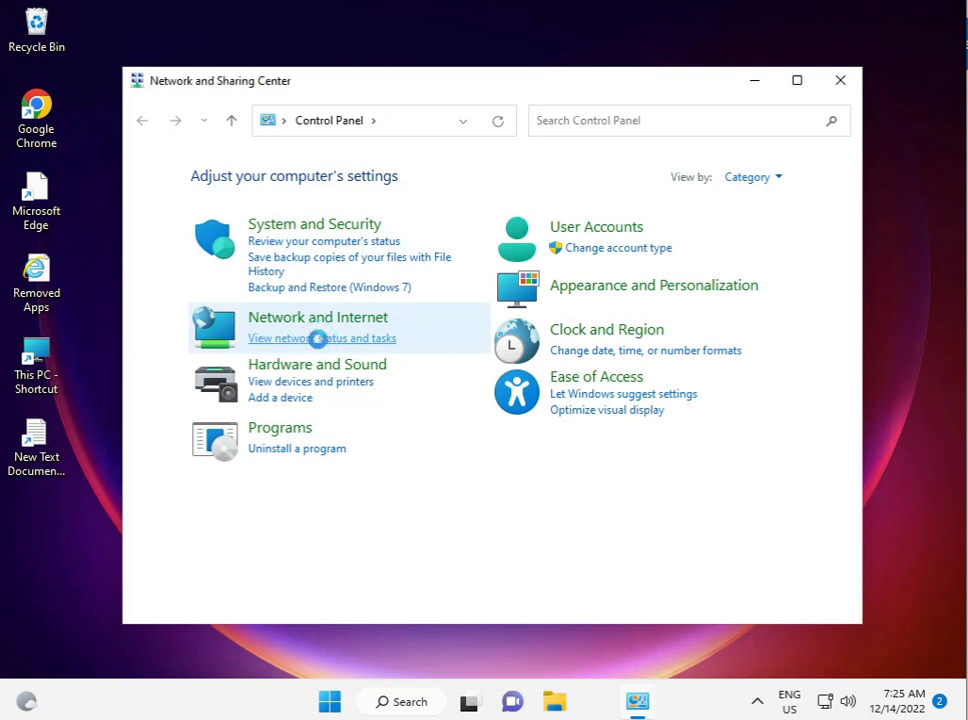
click(322, 338)
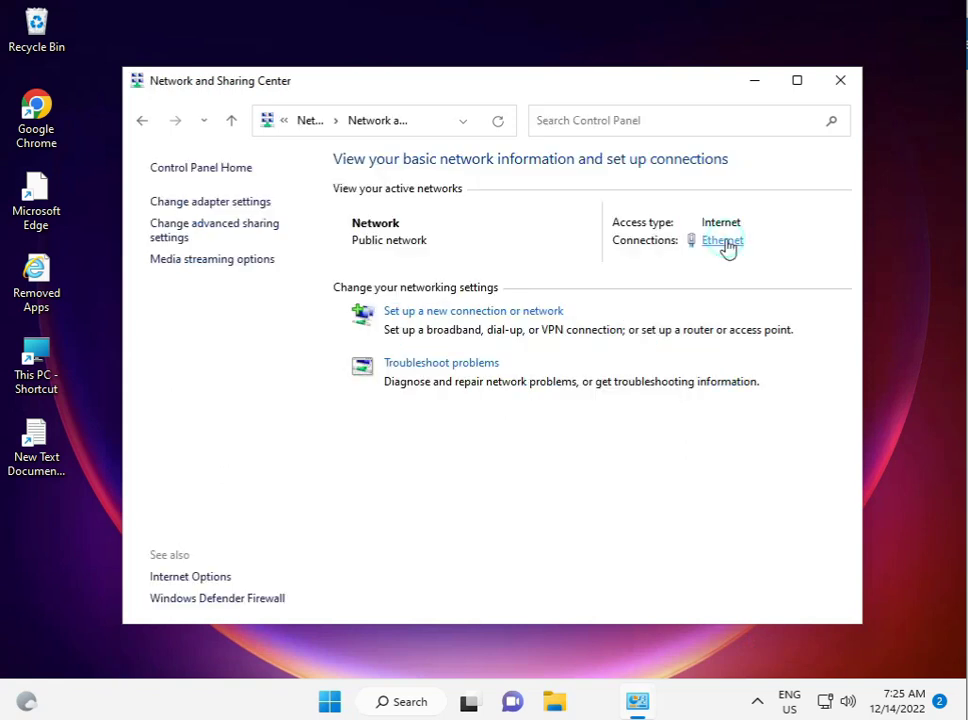
click(720, 240)
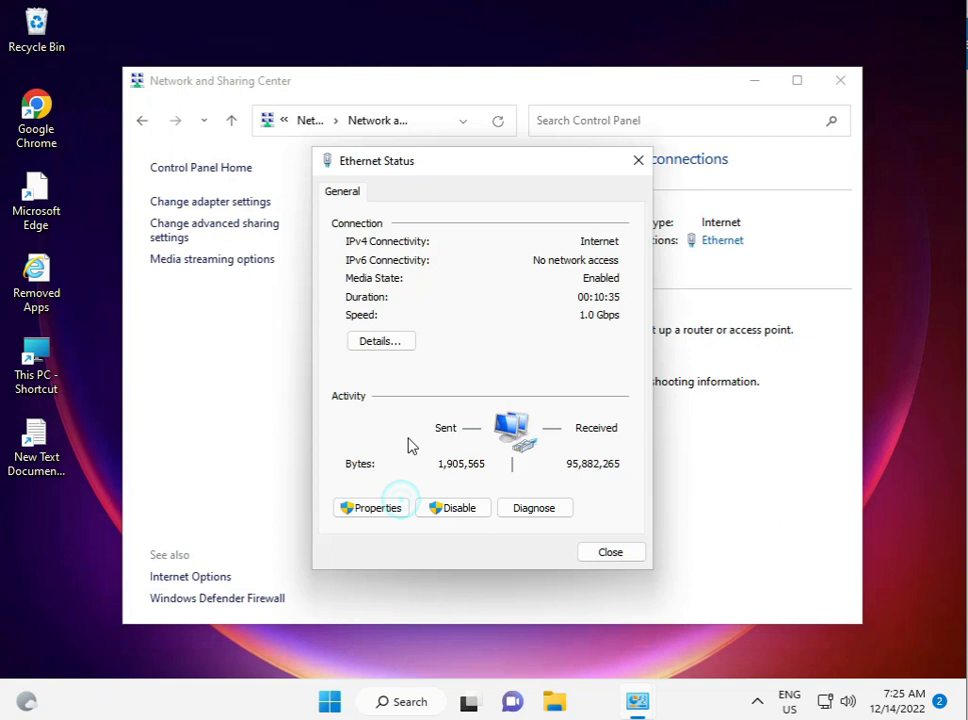
Step: Go from Ethernet Status Properties into the TCP/IPv4 Properties dialog
click(370, 508)
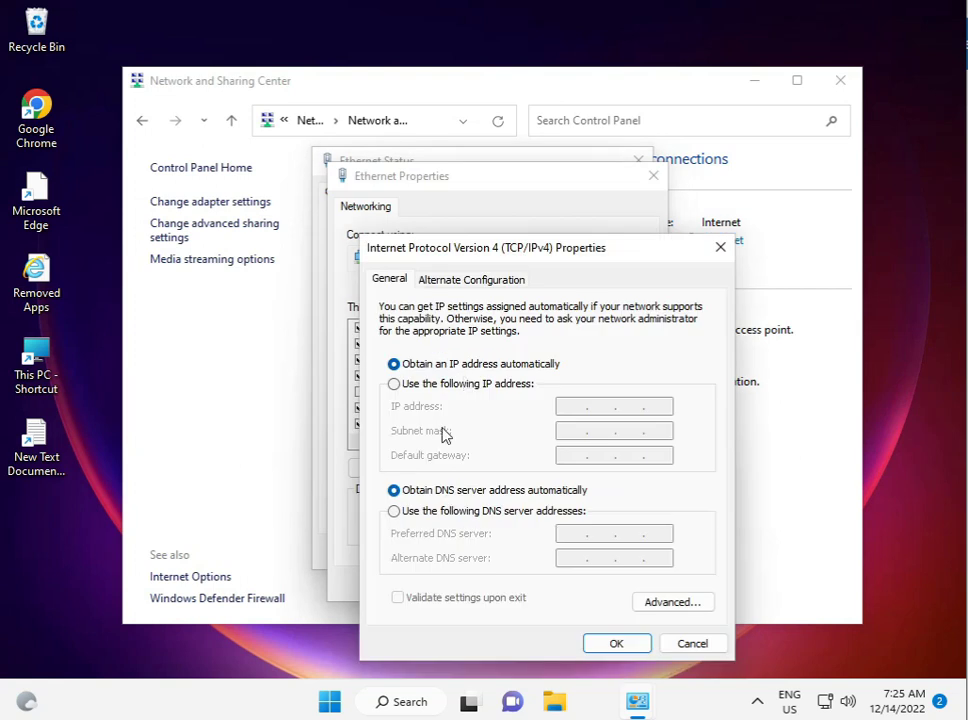
Step: Enter manual DNS servers 8.8.8.8 and 8.8.4.4 for IPv4 and confirm with OK
click(394, 512)
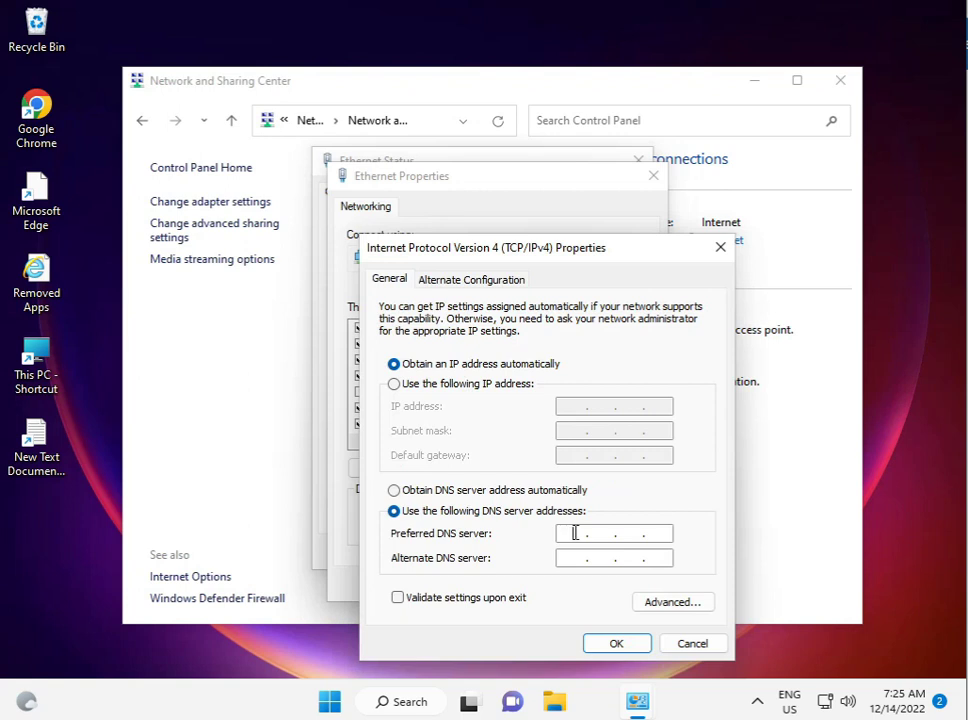
text(8 . . .)
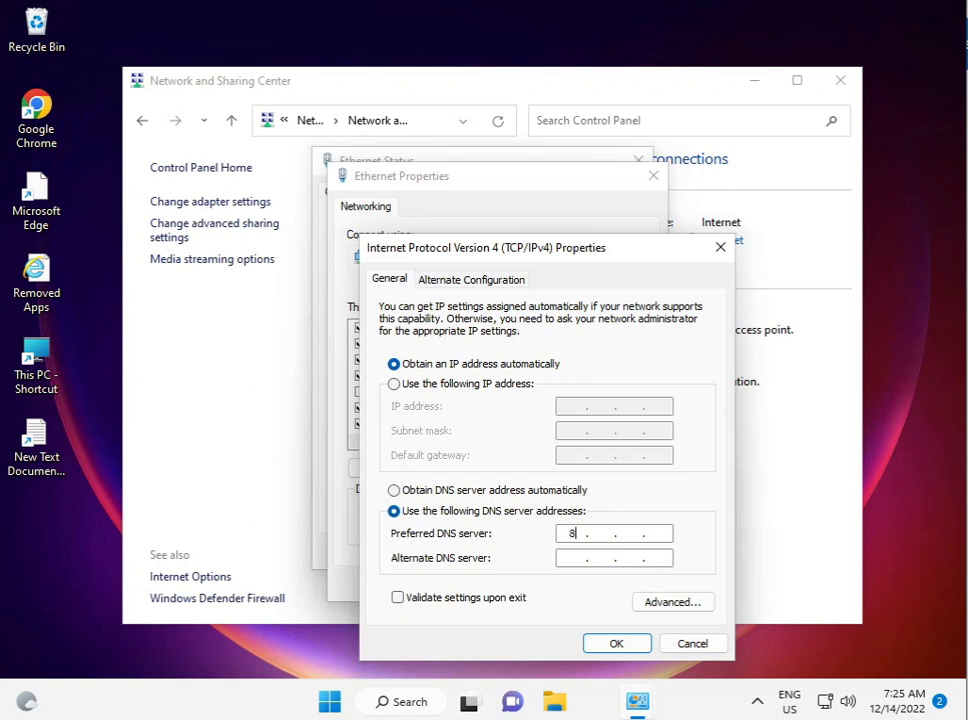
text(83)
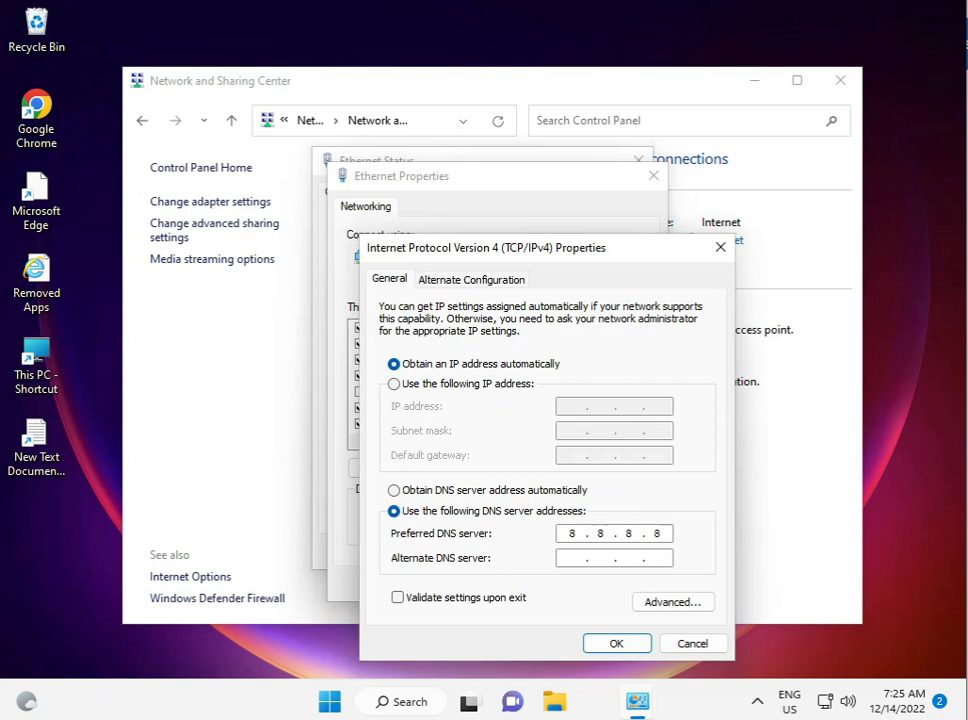
click(614, 556)
text(8.8.4.4)
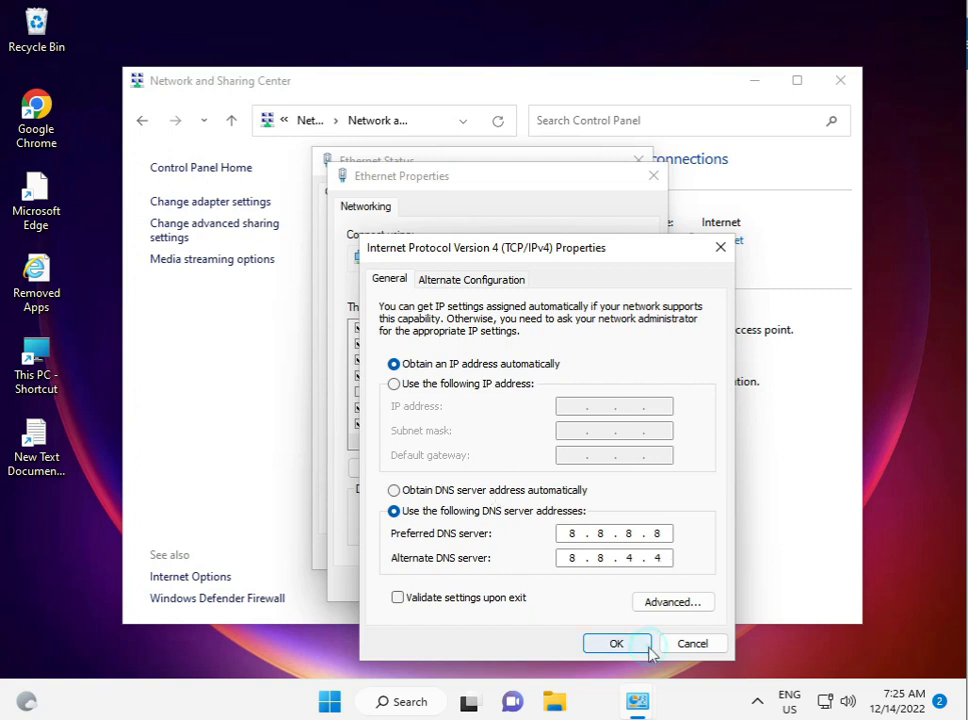
click(616, 644)
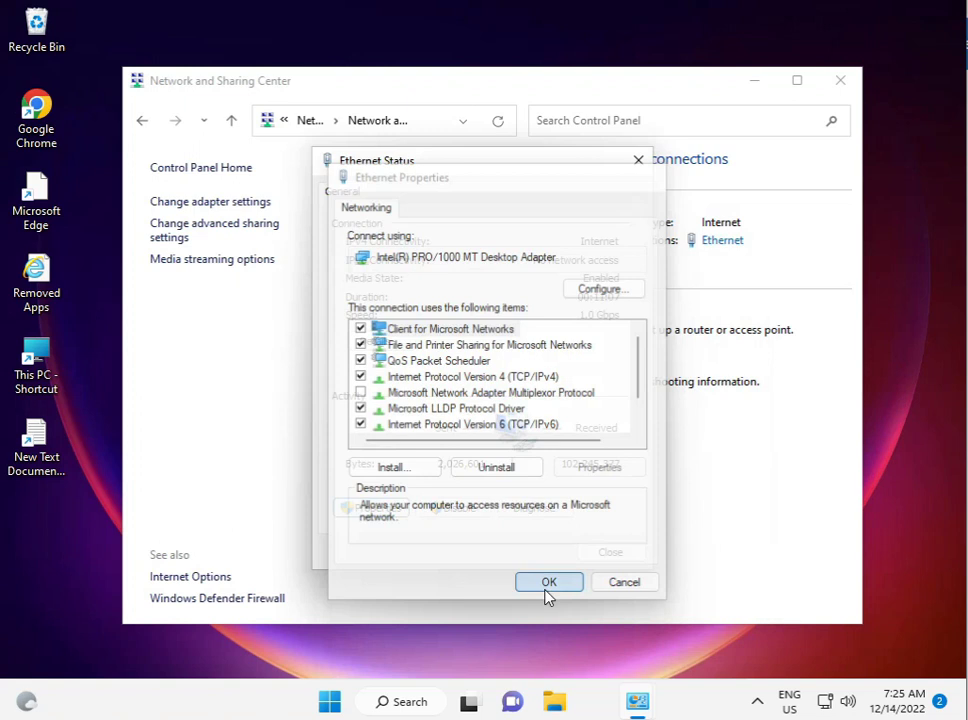
Step: Confirm Ethernet Properties and close the Network and Sharing Center
click(548, 582)
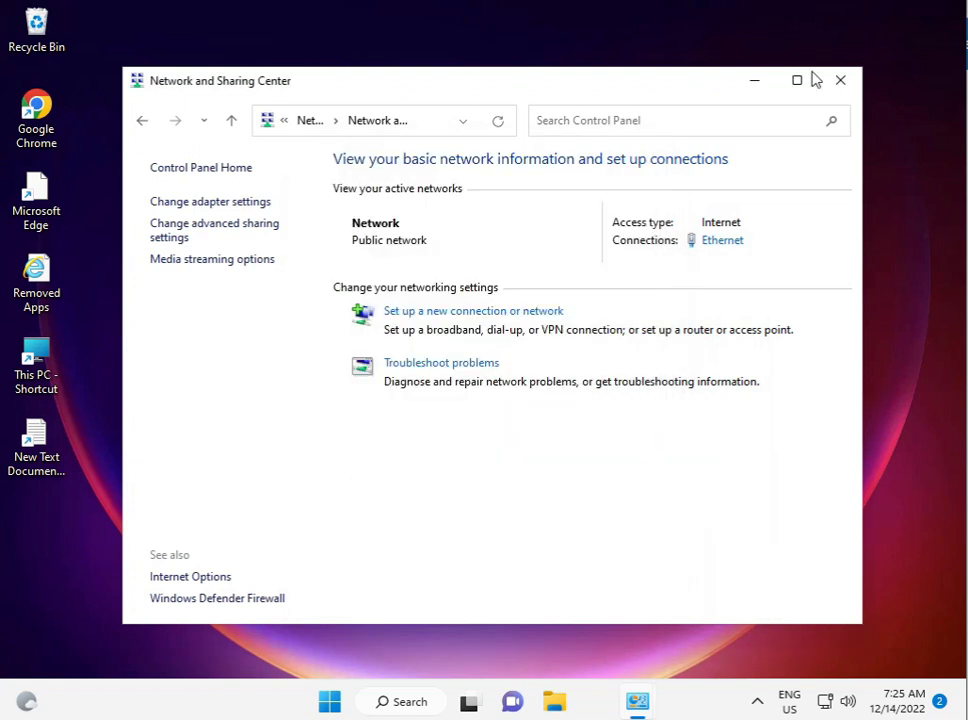
mouse_move(840, 80)
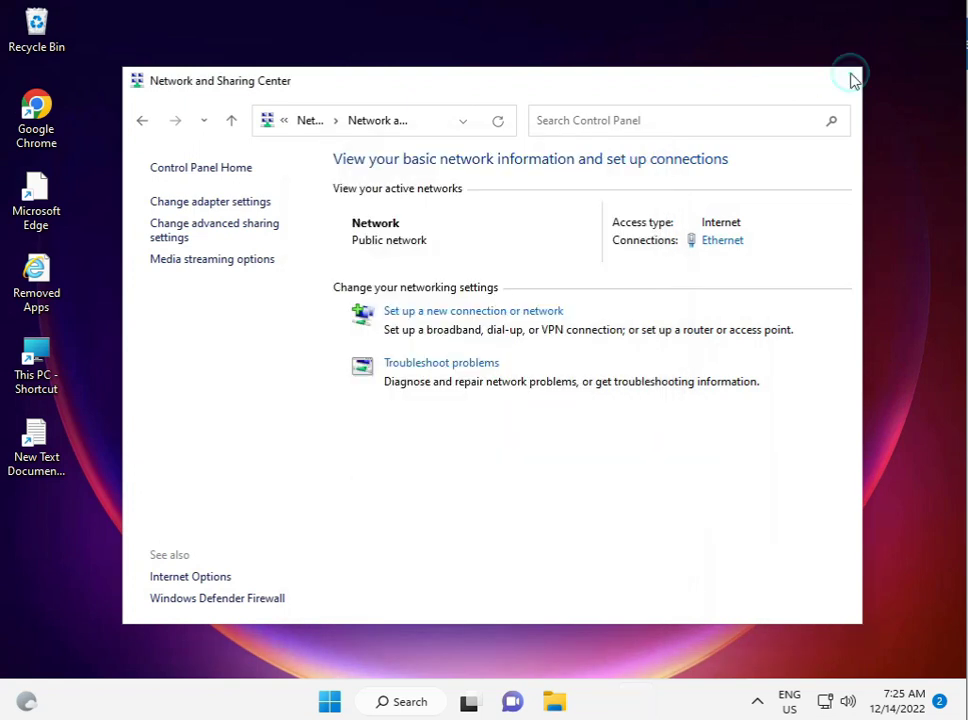
click(848, 80)
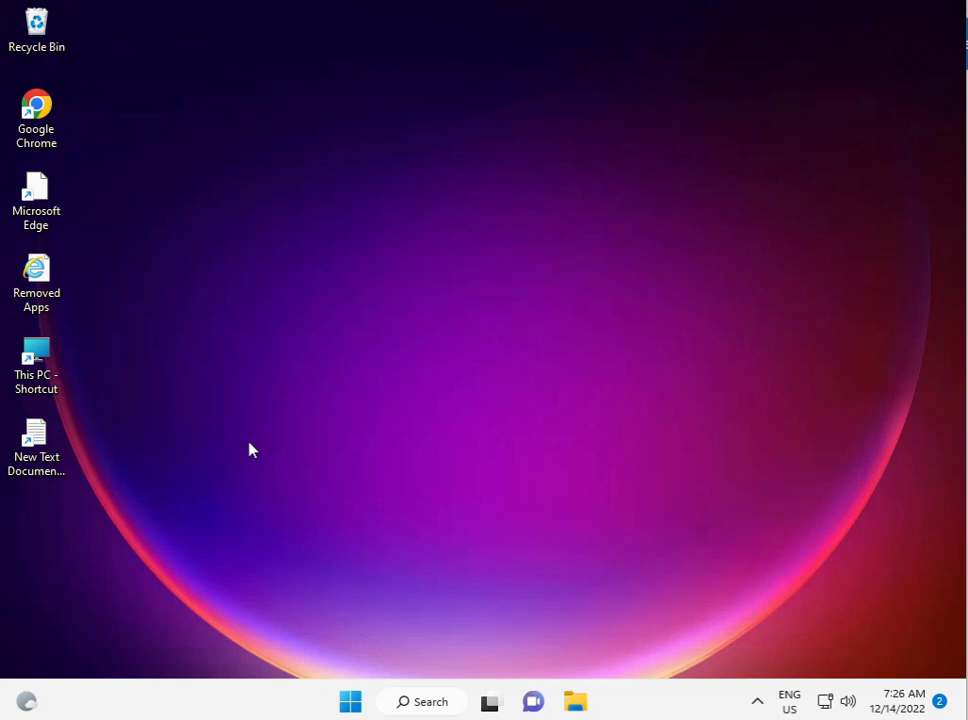